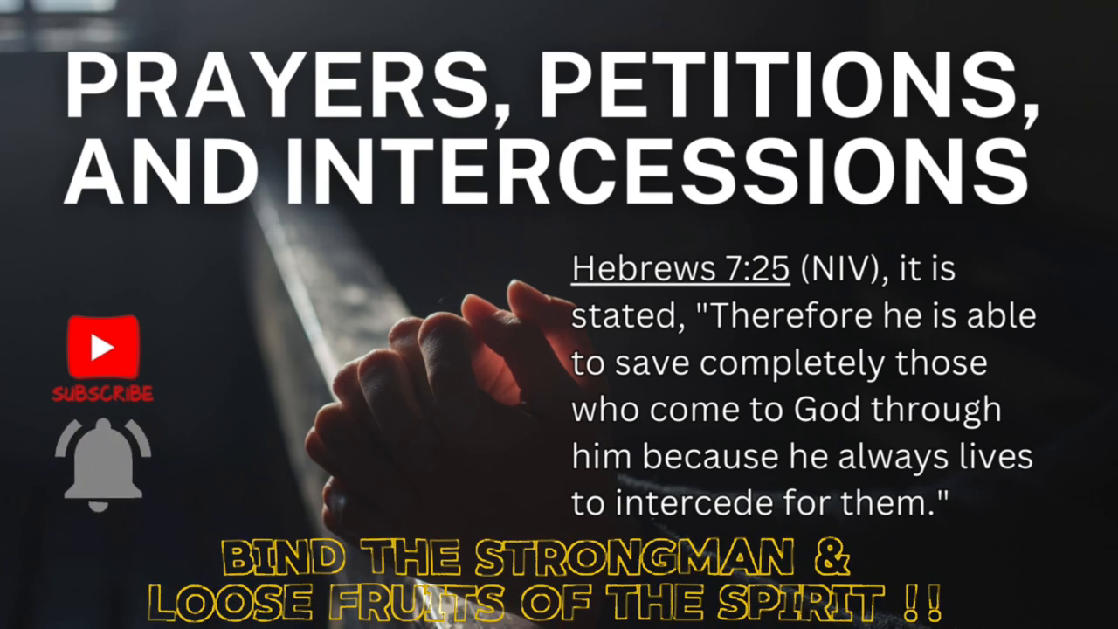
left_click(103, 455)
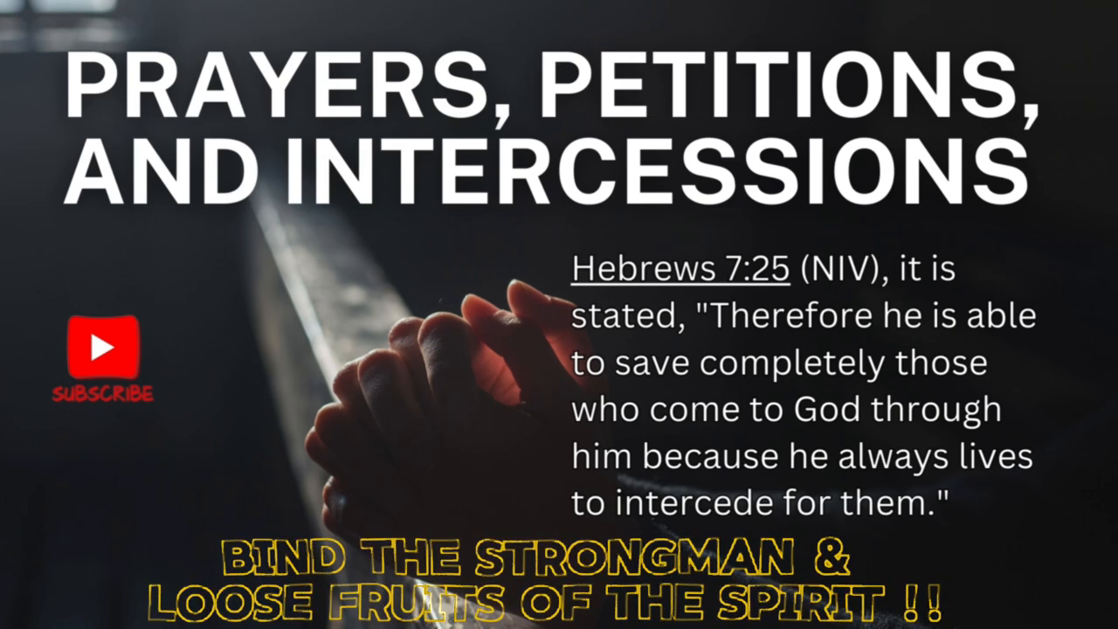